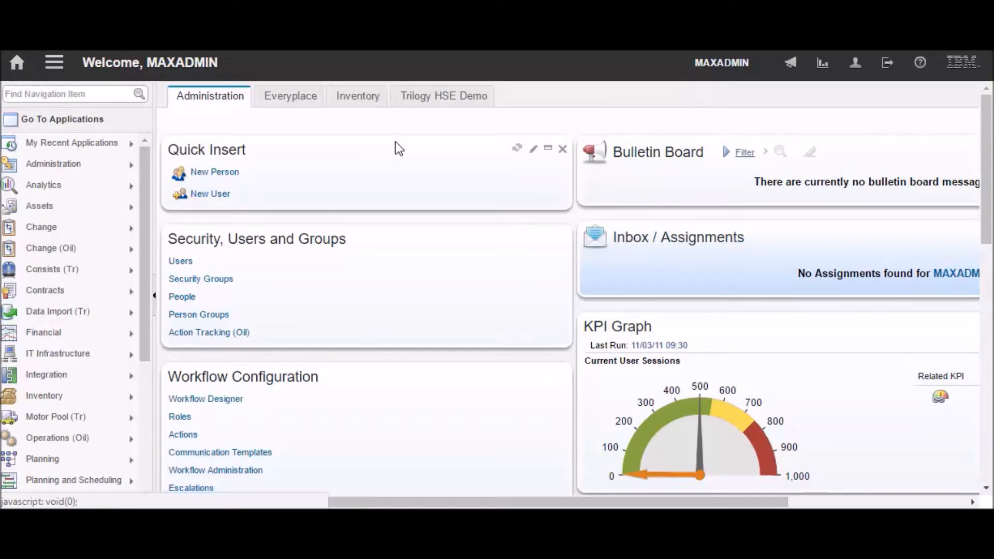
mouse_move(404, 168)
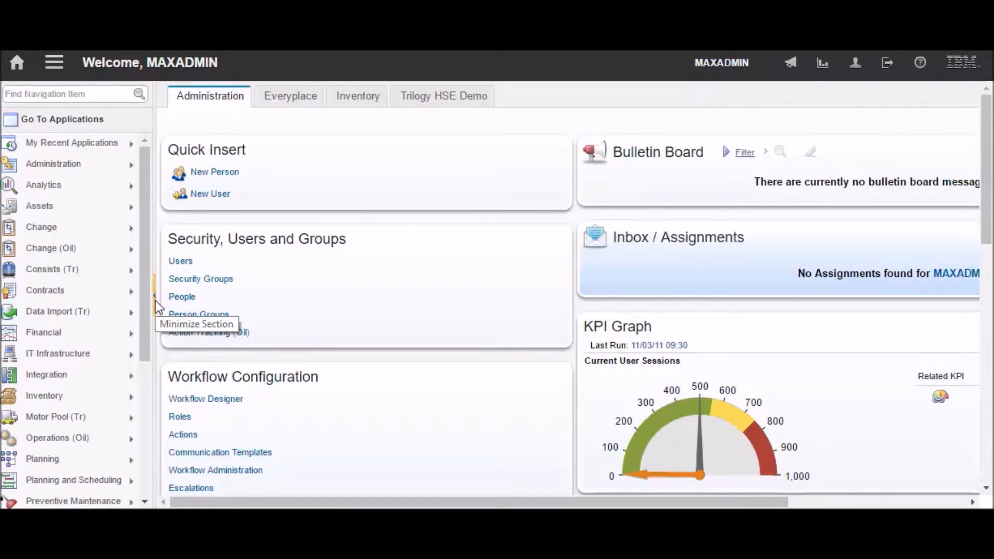
- Collapse the side navigation pane so the Start Center portlets fill the window
left_click(54, 63)
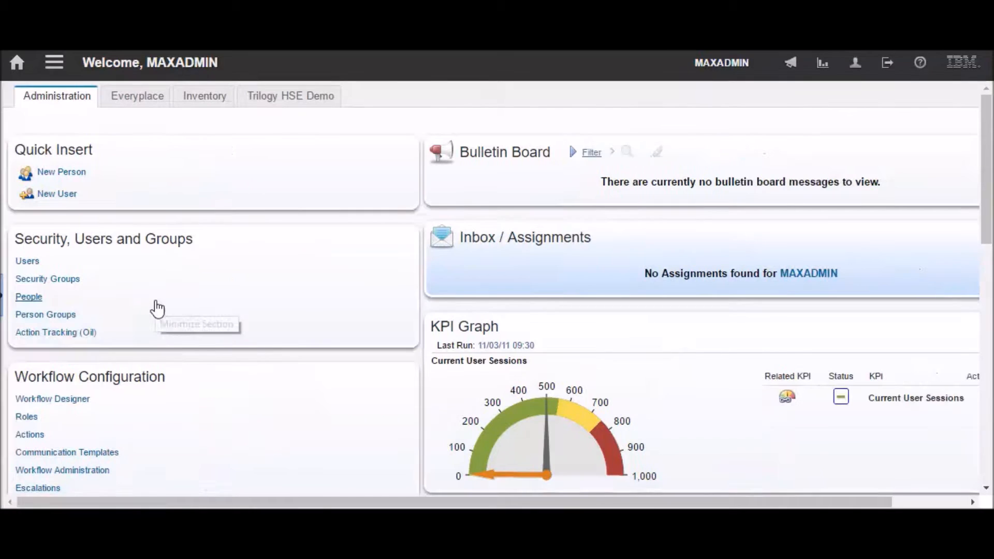
mouse_move(332, 247)
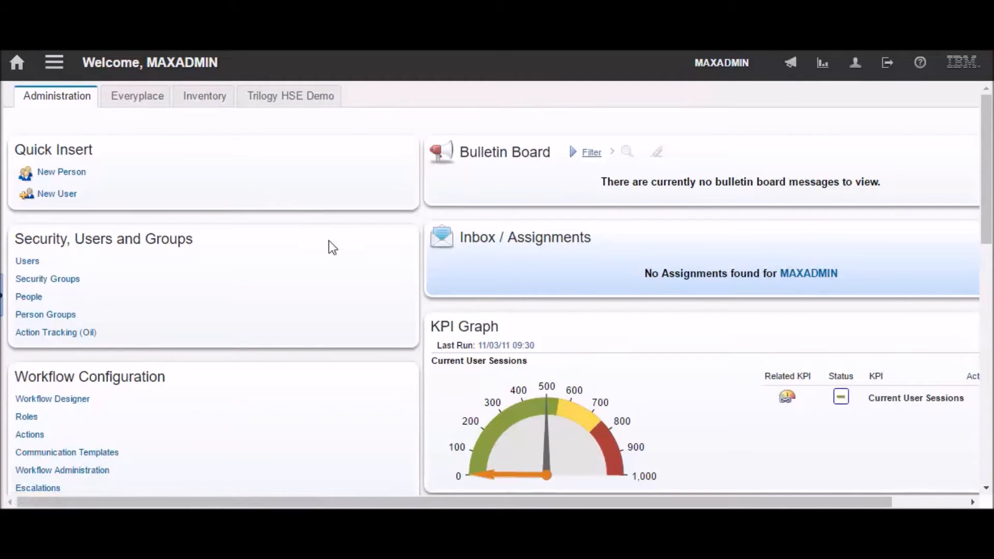
mouse_move(4, 316)
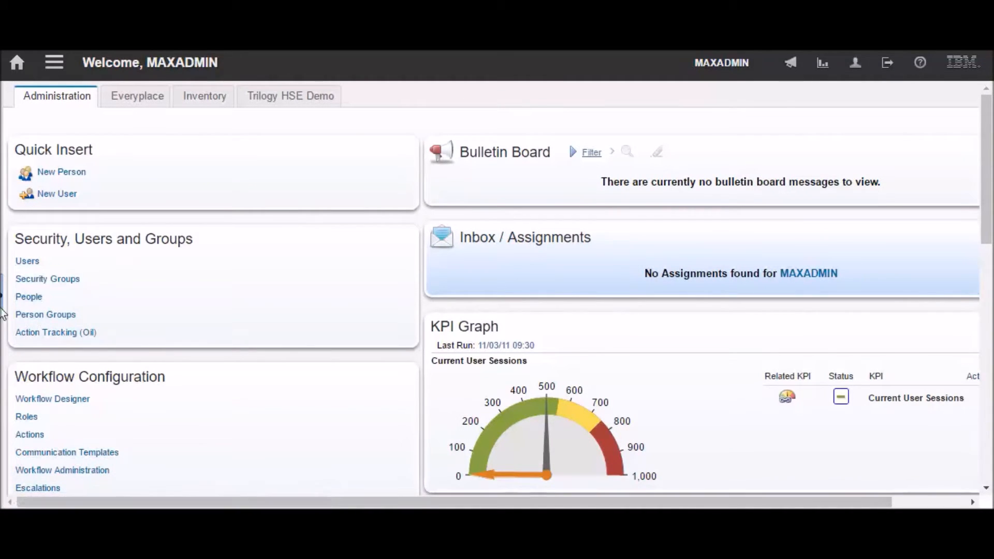
mouse_move(6, 312)
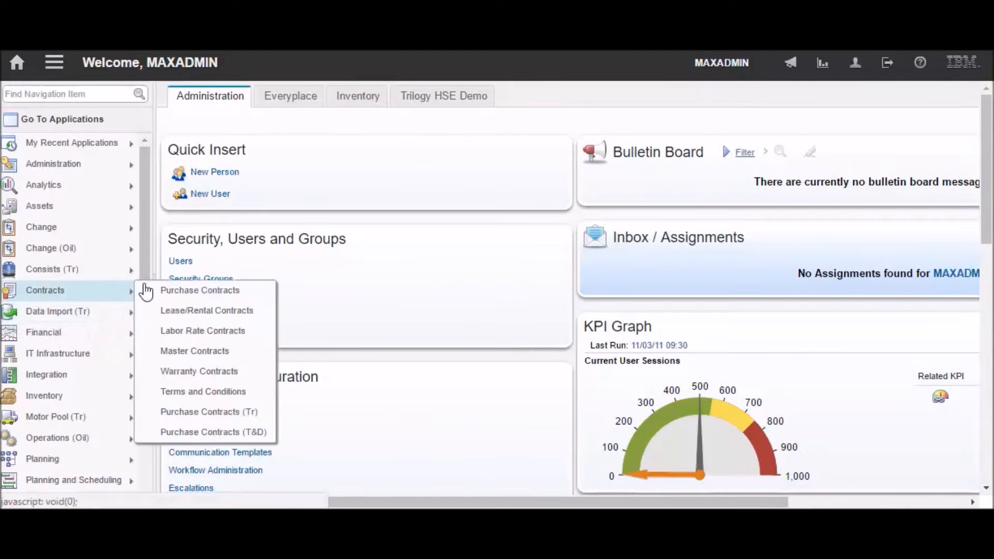
mouse_move(200, 290)
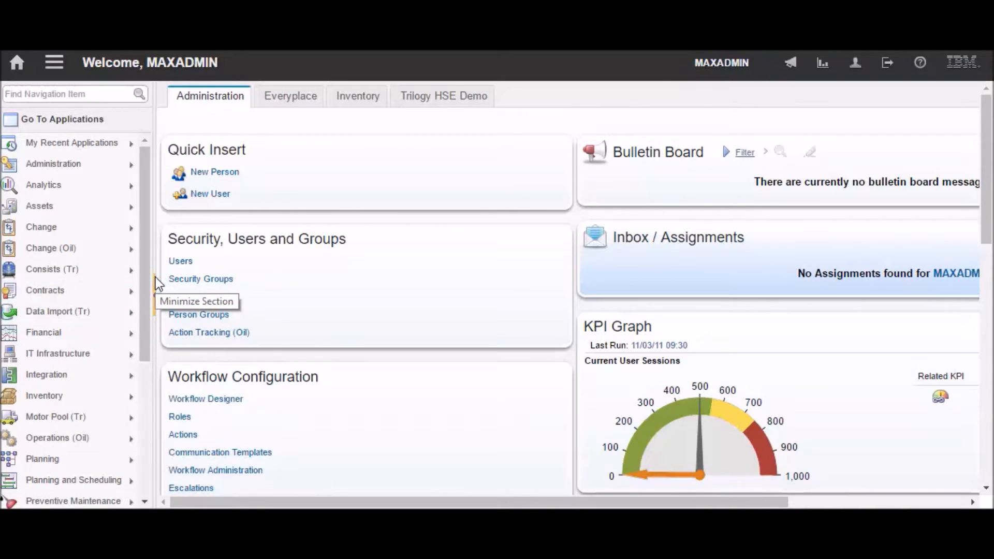
- Expand the side navigation pane and launch Assets from My Recent Applications
left_click(72, 143)
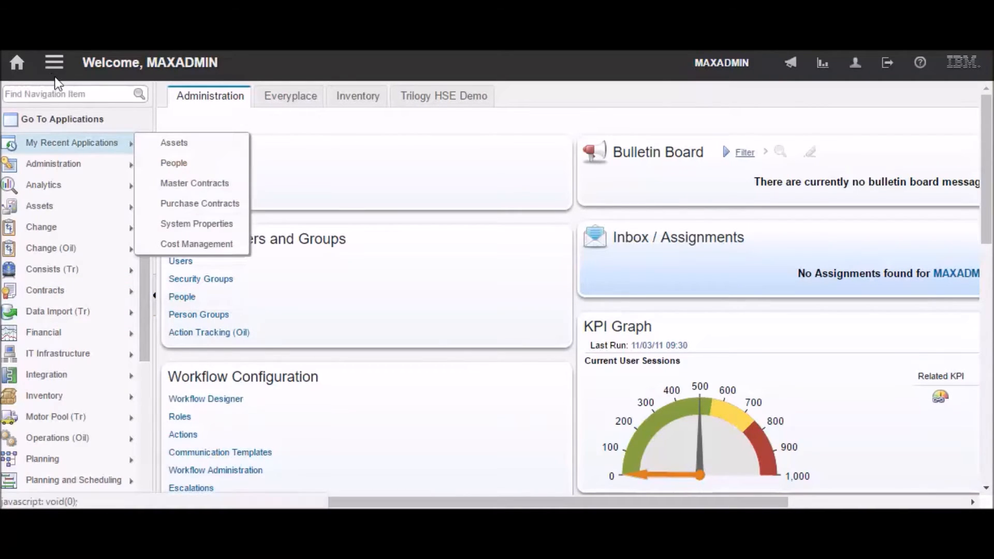
left_click(54, 61)
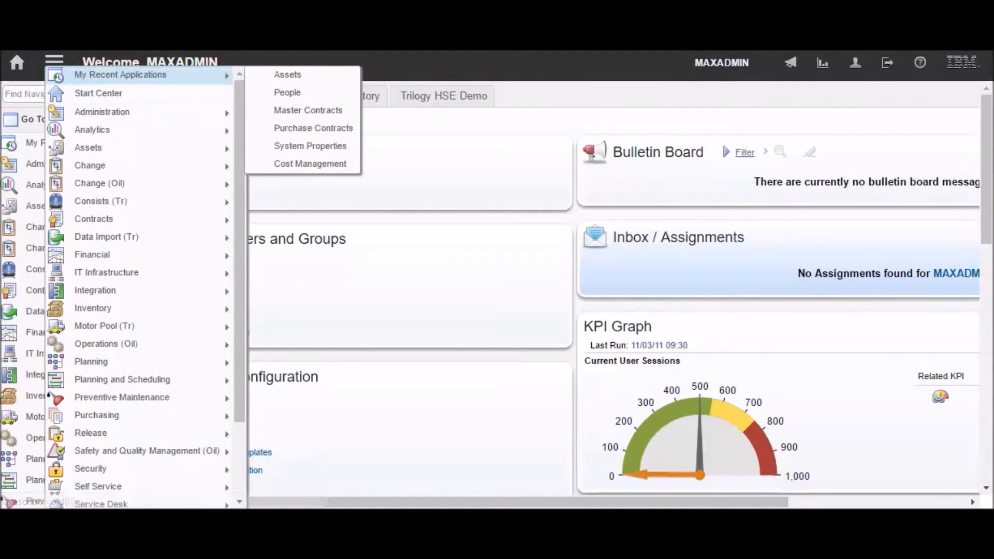
left_click(52, 62)
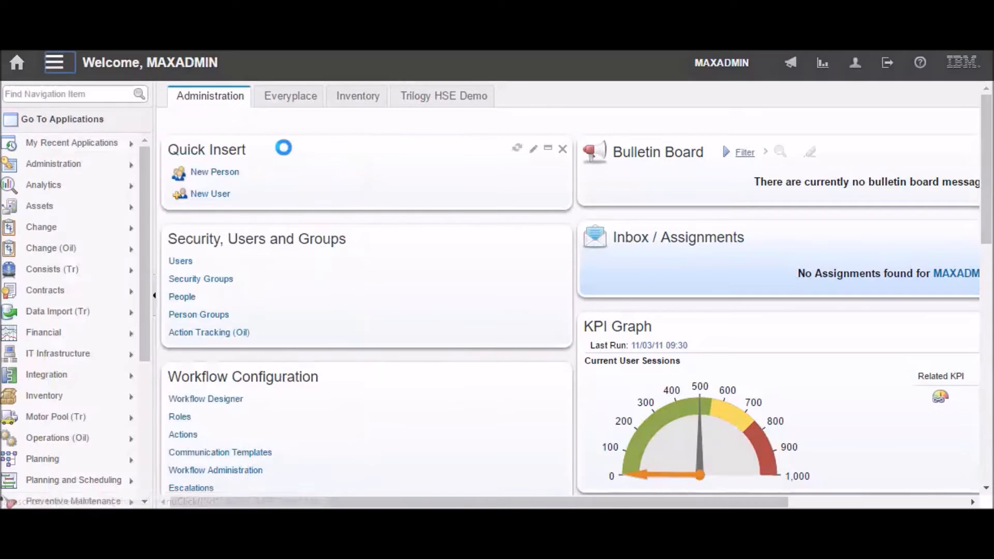
left_click(39, 206)
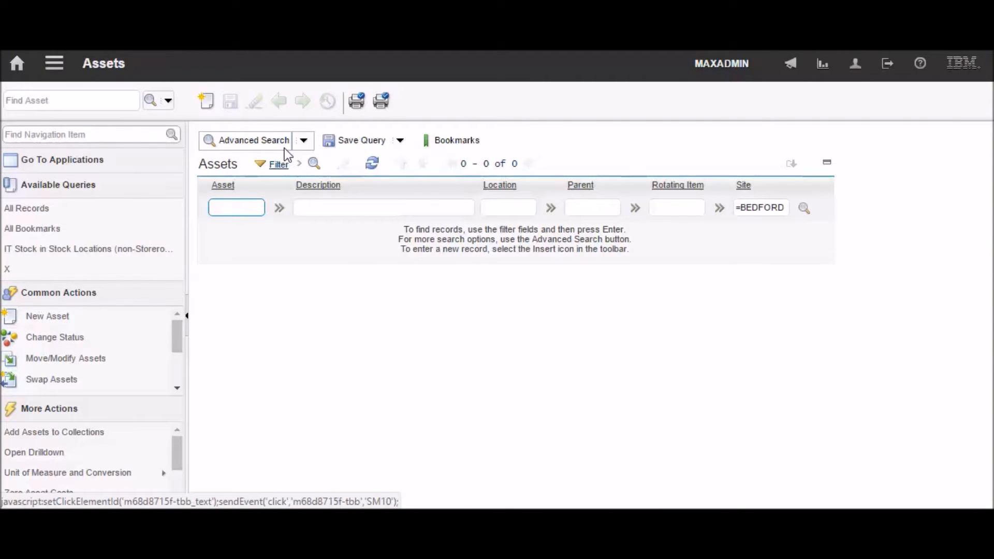
- Show the Assets List tab with the 536 BEDFORD site asset records
left_click(17, 64)
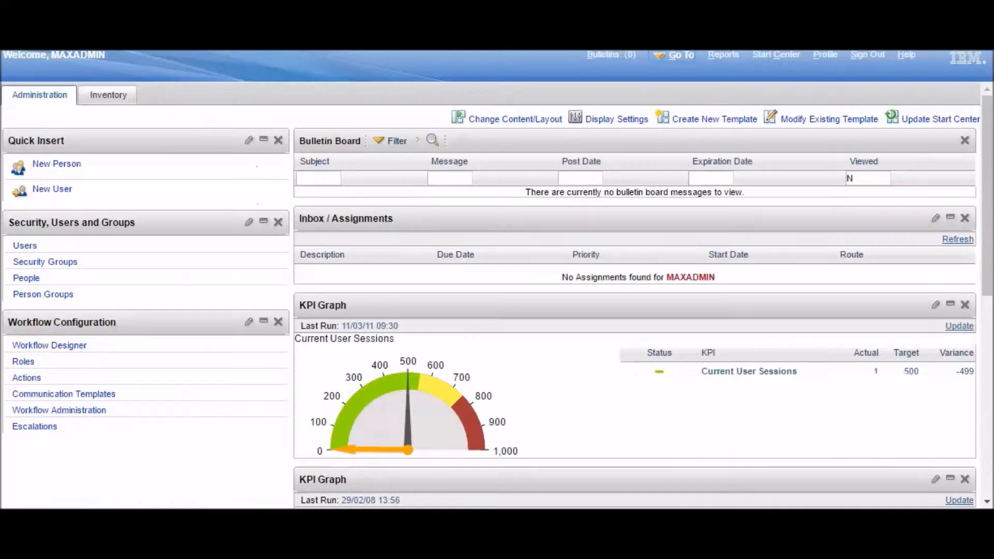
mouse_move(197, 309)
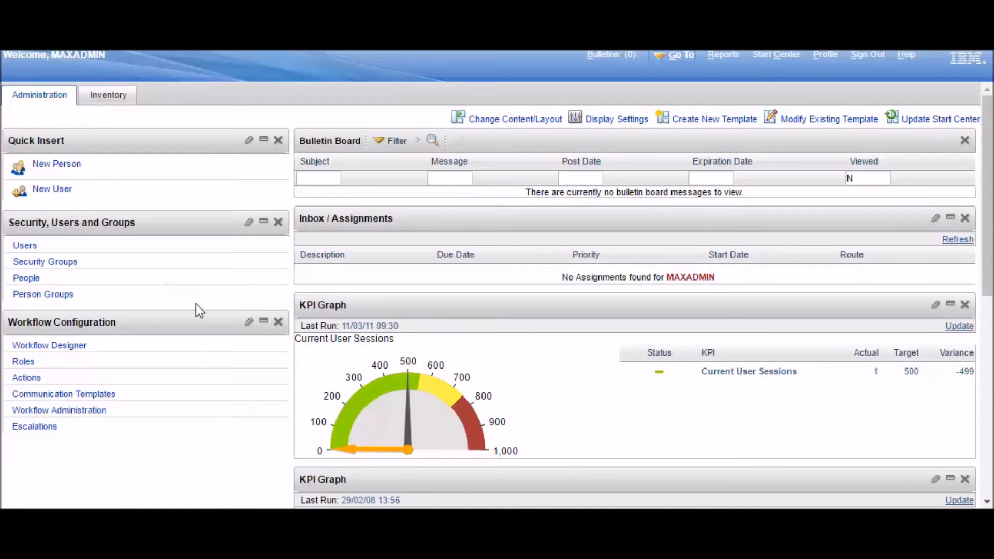
left_click(682, 55)
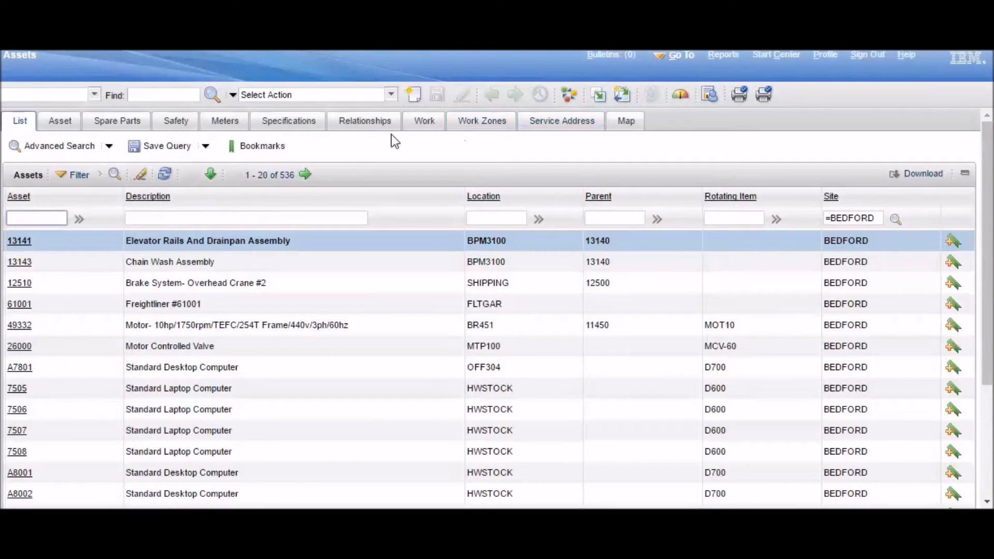
mouse_move(188, 60)
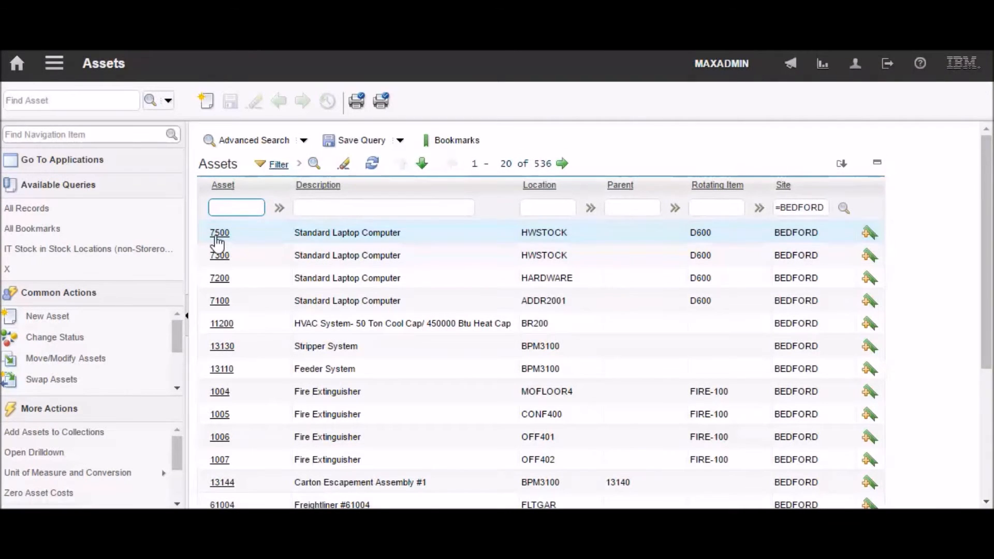
left_click(219, 232)
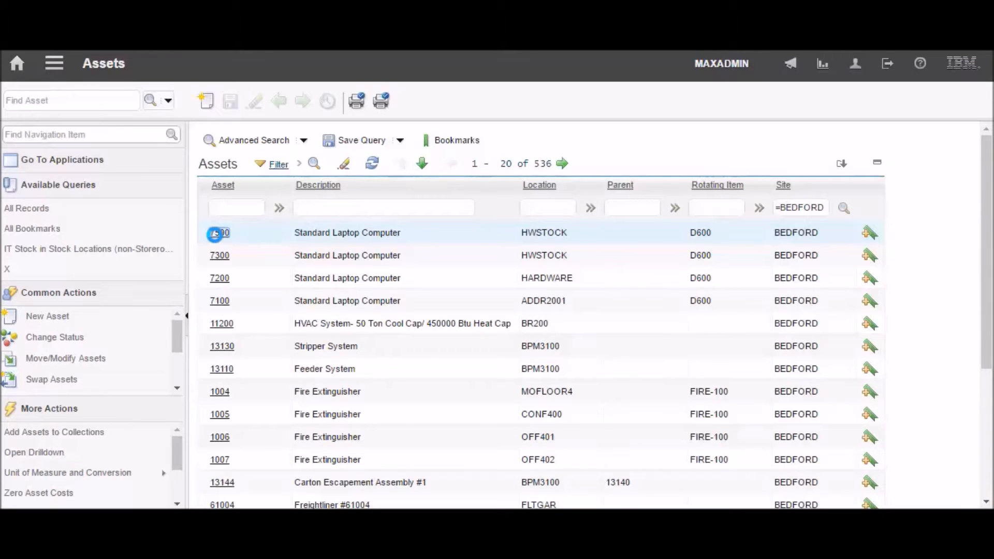
left_click(219, 232)
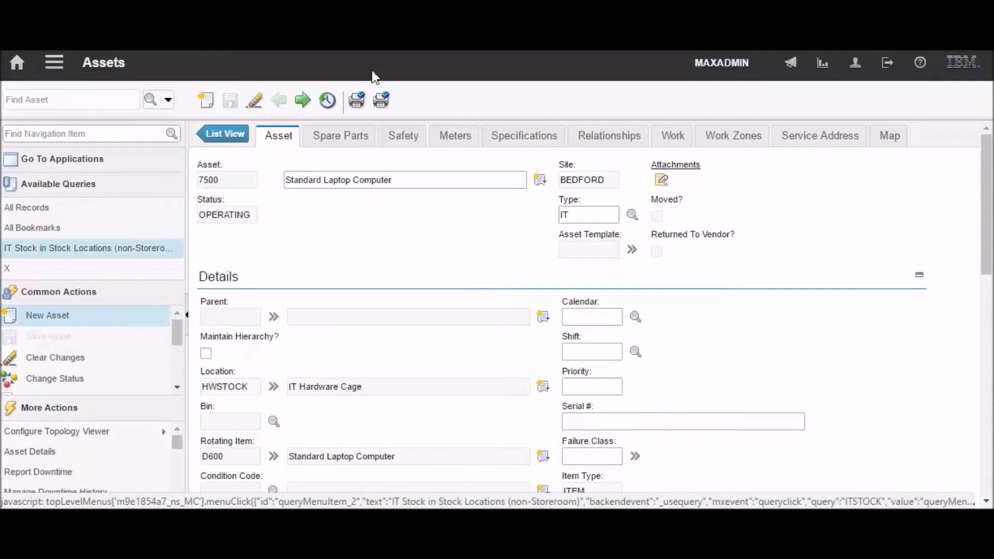
mouse_move(120, 249)
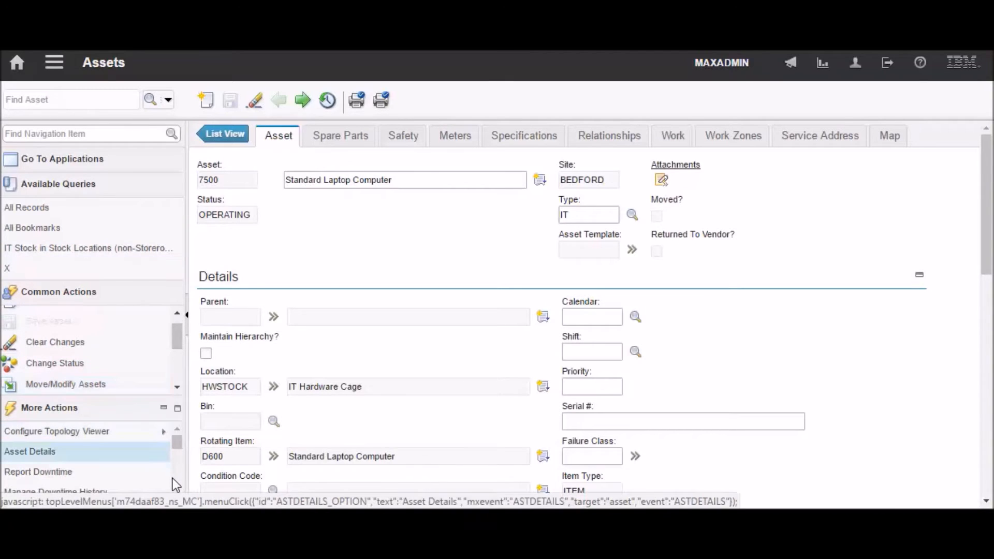
mouse_move(538, 401)
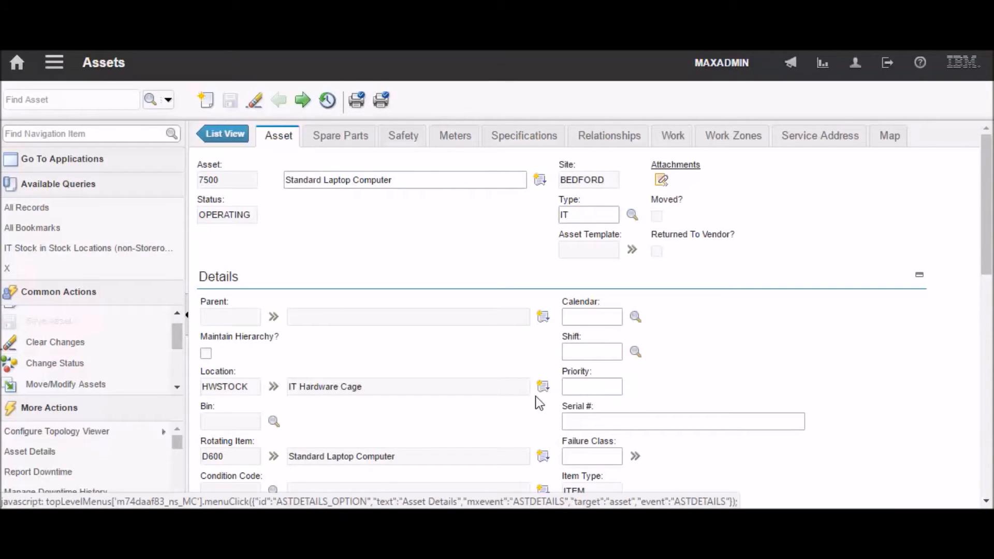
scroll("down", 3)
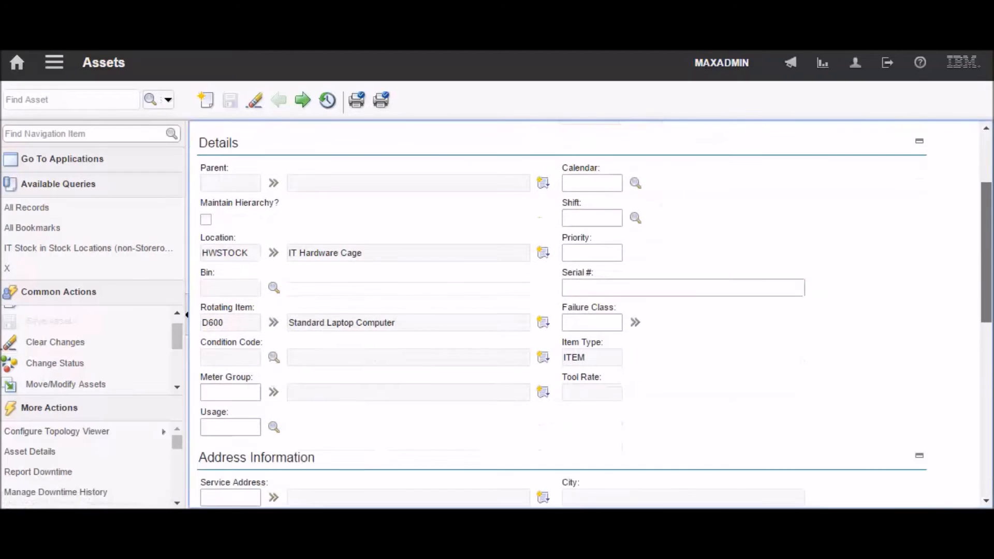
scroll("down", 3)
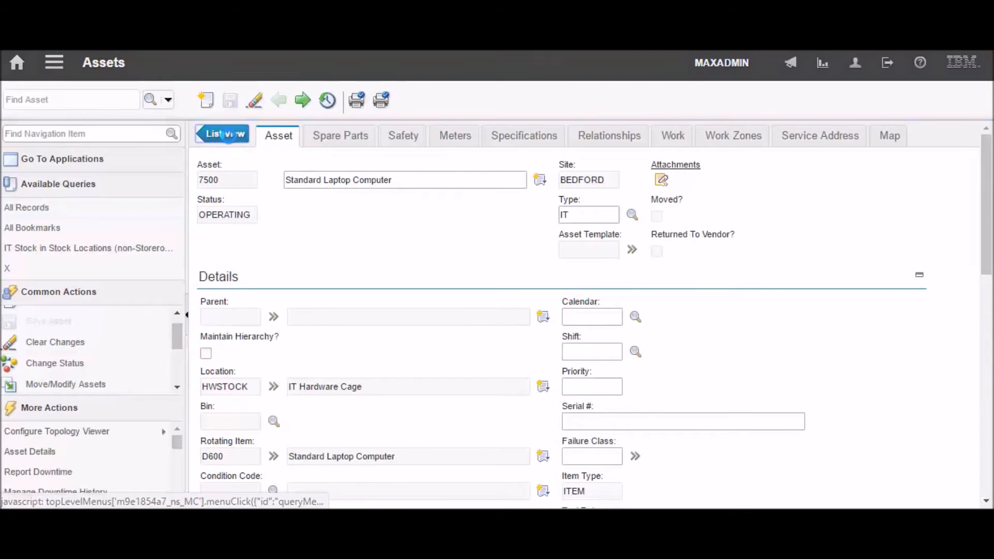
left_click(223, 135)
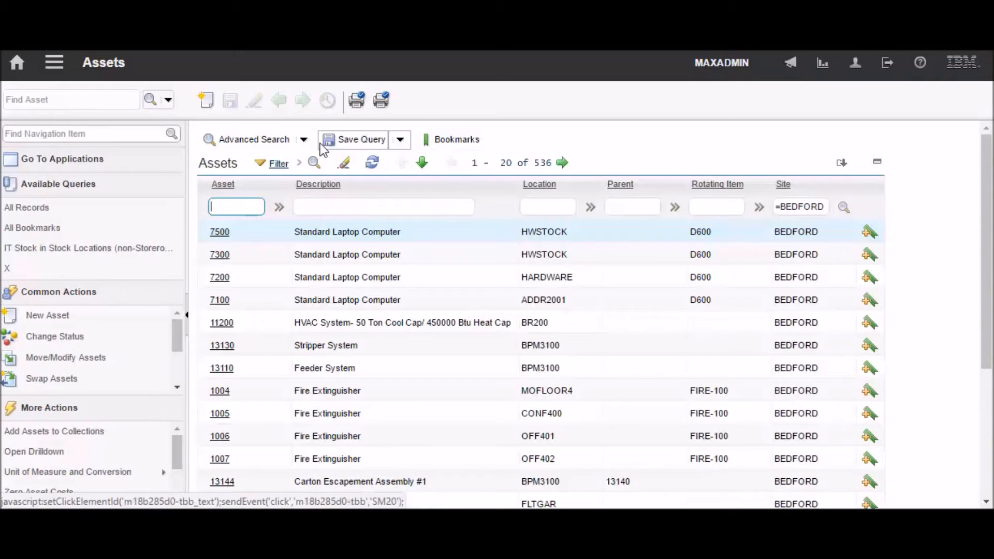
- Return from asset 7500 to the BEDFORD asset list, then to the Start Center
left_click(303, 140)
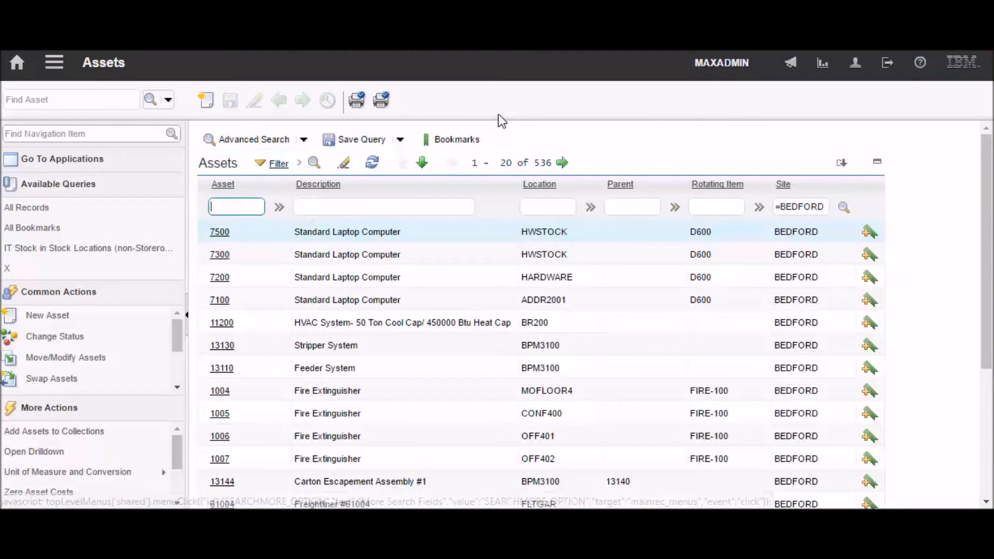
mouse_move(669, 111)
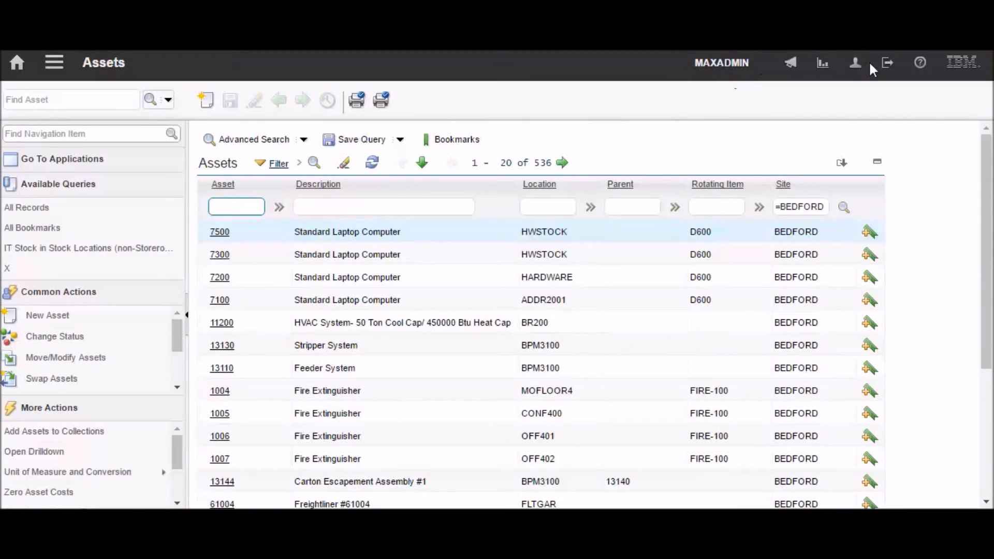
mouse_move(822, 62)
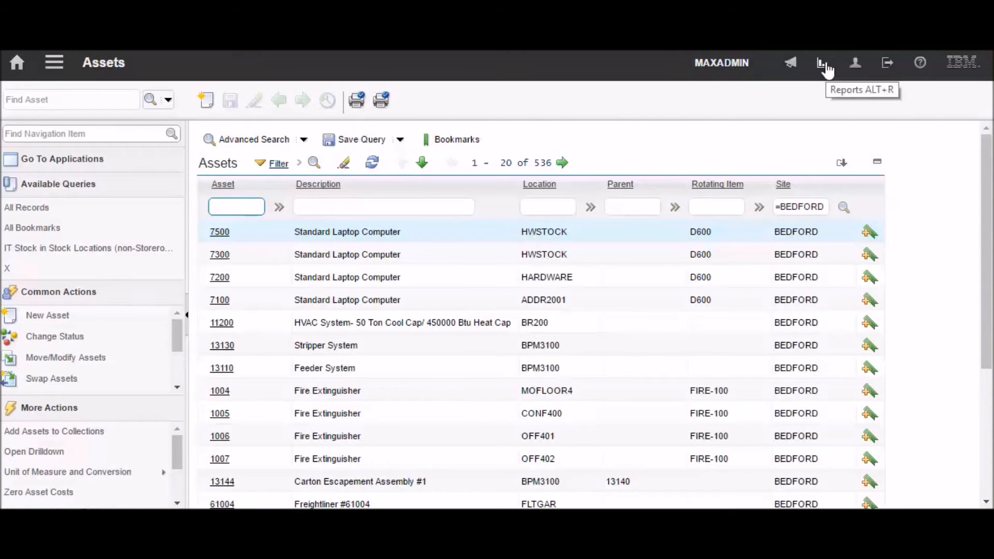
mouse_move(792, 62)
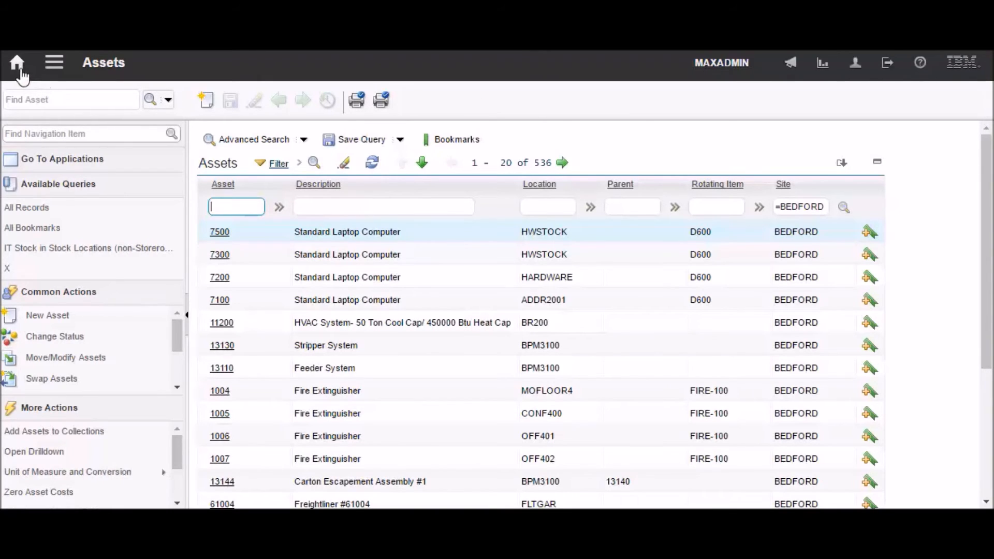
mouse_move(17, 62)
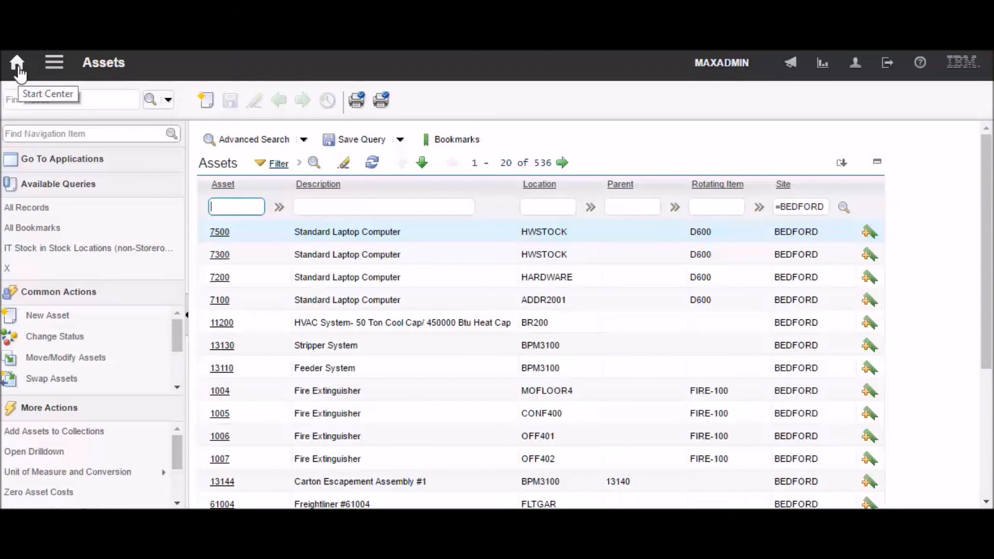
left_click(17, 62)
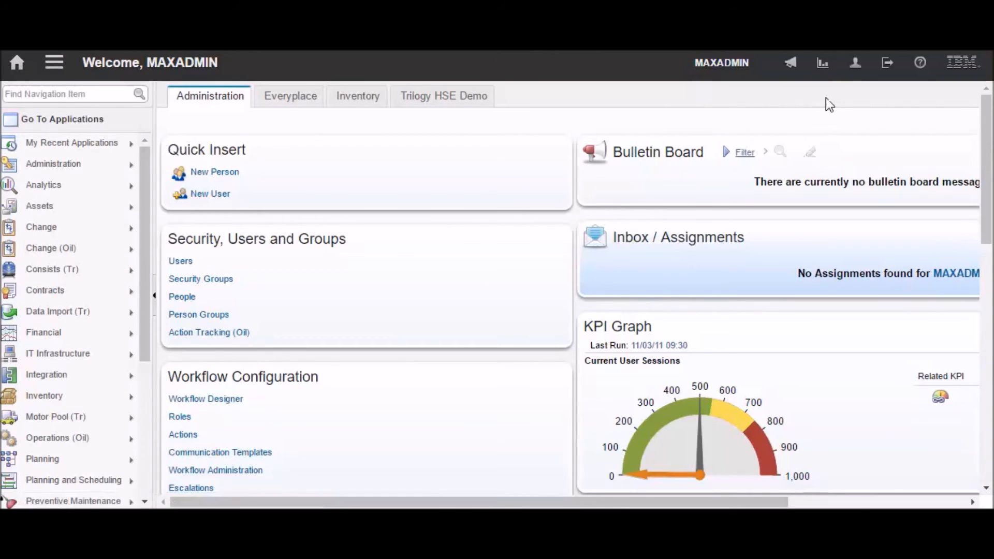
- In Profile > Default Information, set Side navigation menu to Hide and confirm with OK
left_click(855, 62)
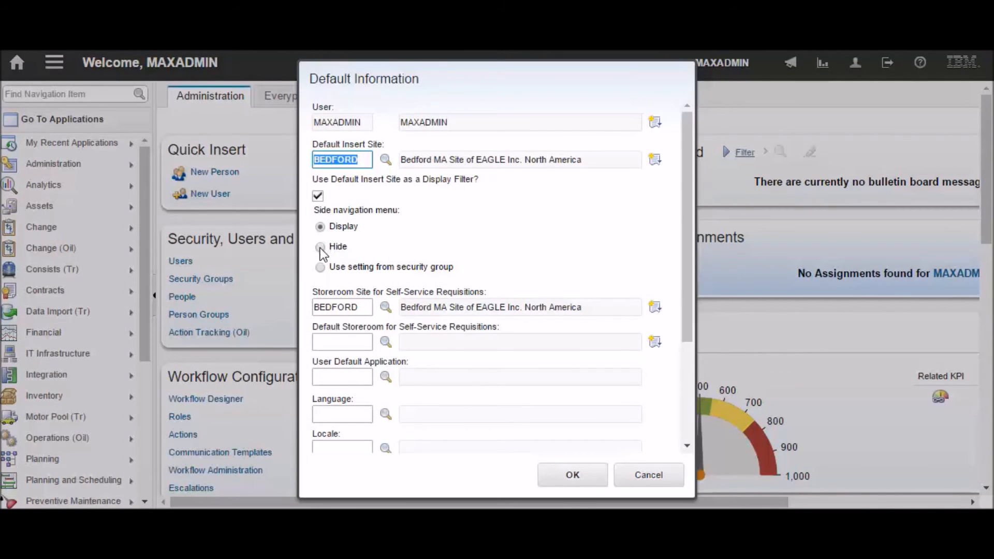
left_click(320, 247)
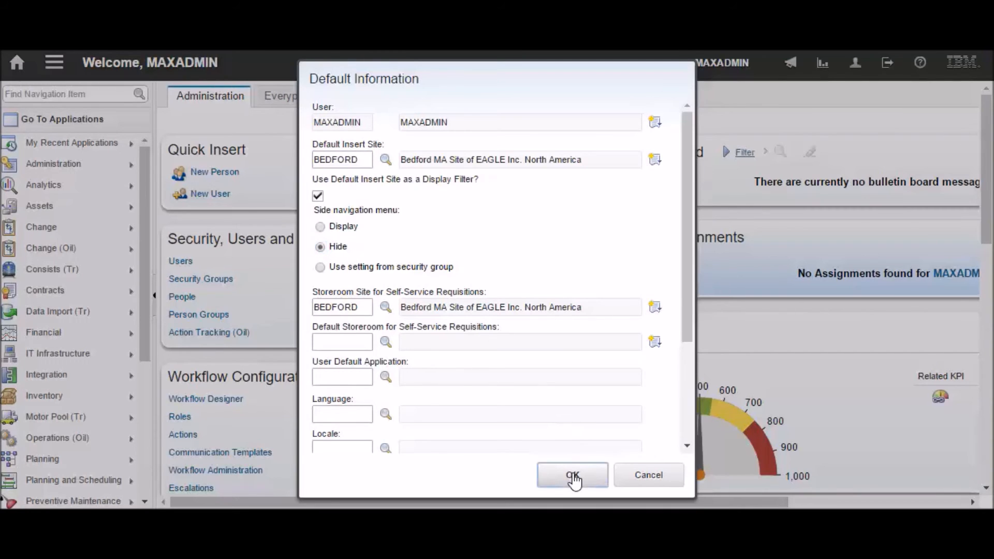
left_click(572, 475)
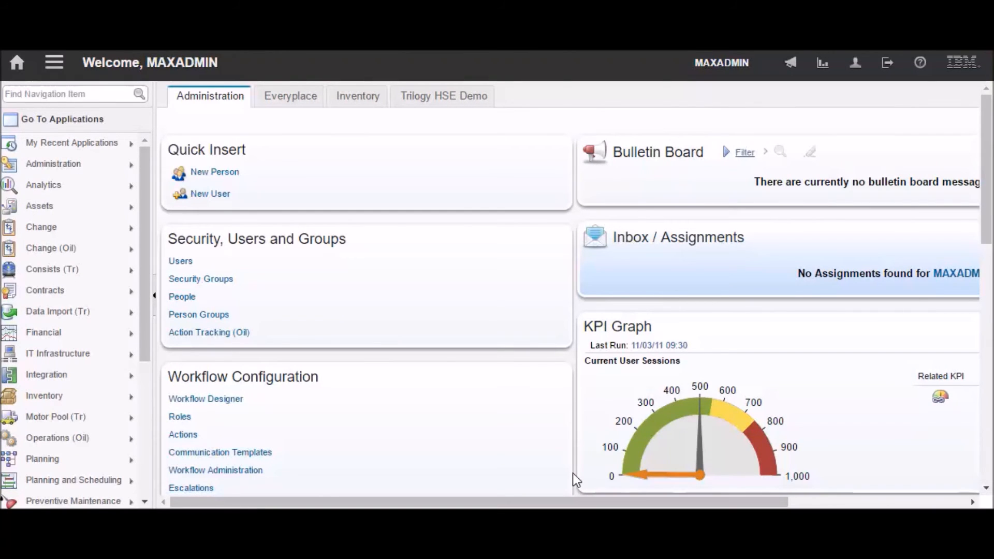
mouse_move(887, 63)
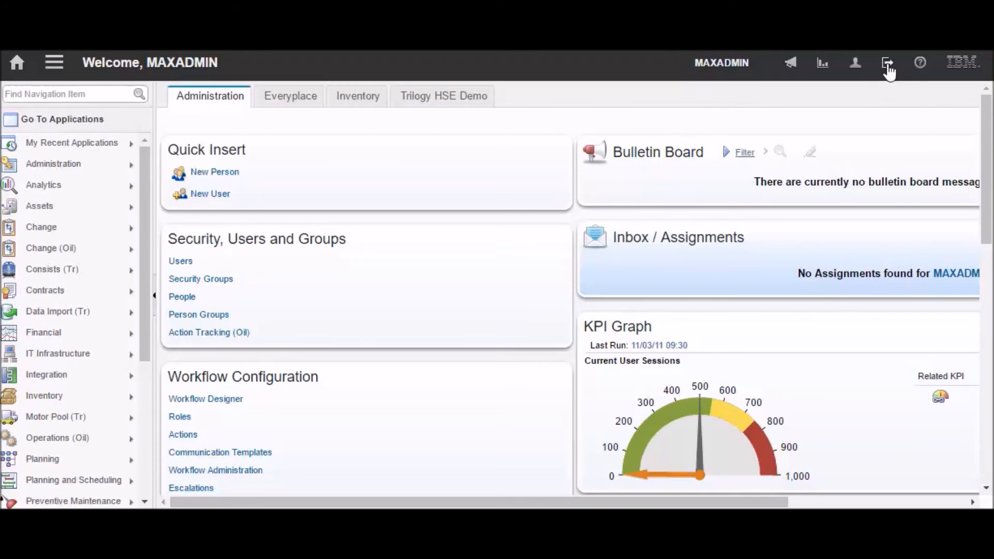
- Sign out and back in as MAXADMIN, then open the application menu on the menu-less Start Center
left_click(887, 64)
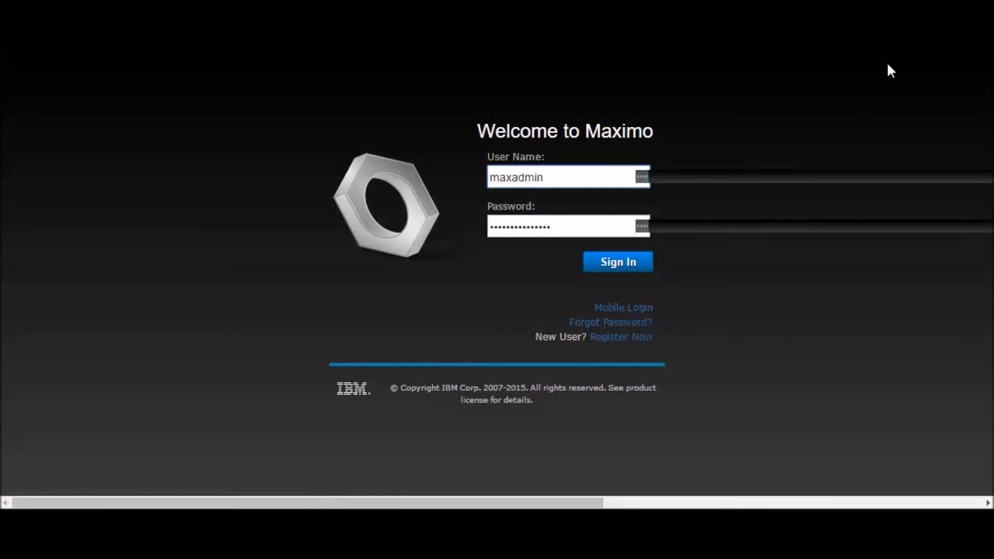
left_click(618, 261)
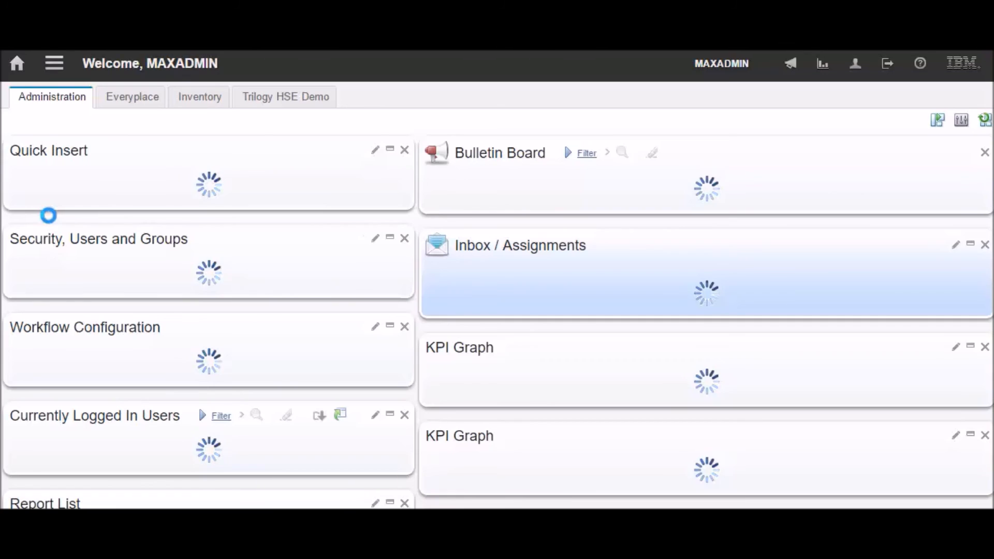
mouse_move(580, 213)
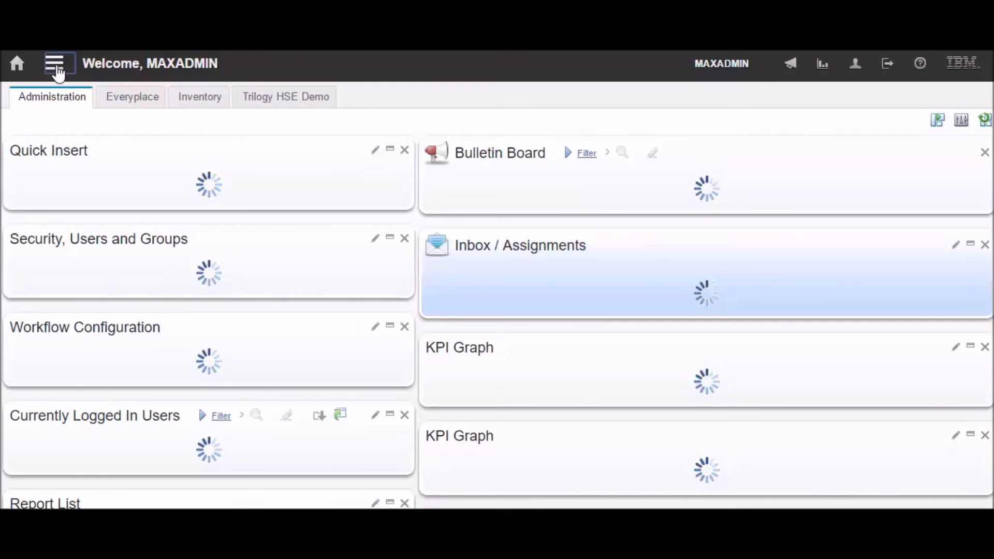
left_click(54, 63)
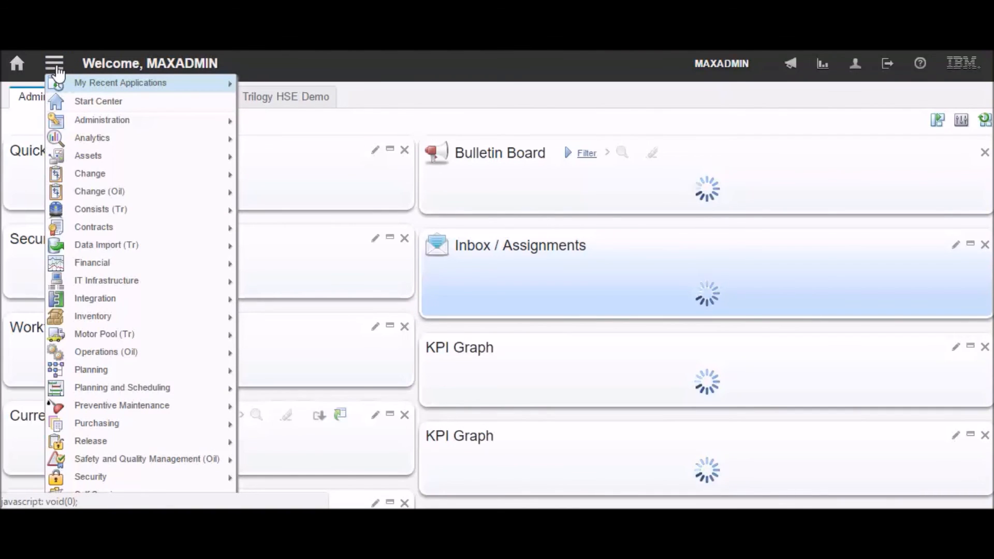